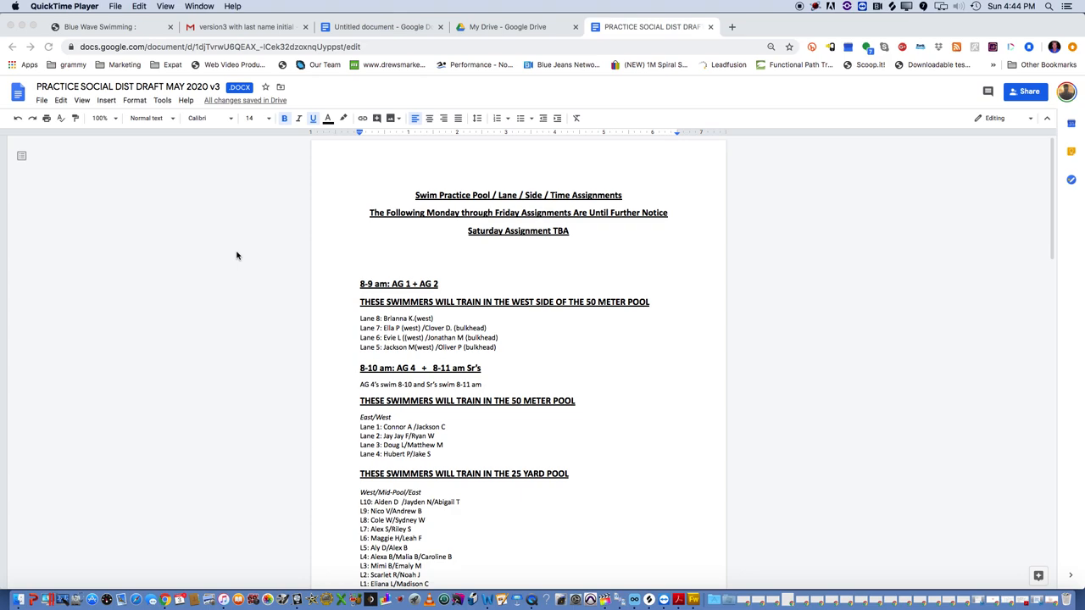
mouse_move(519, 349)
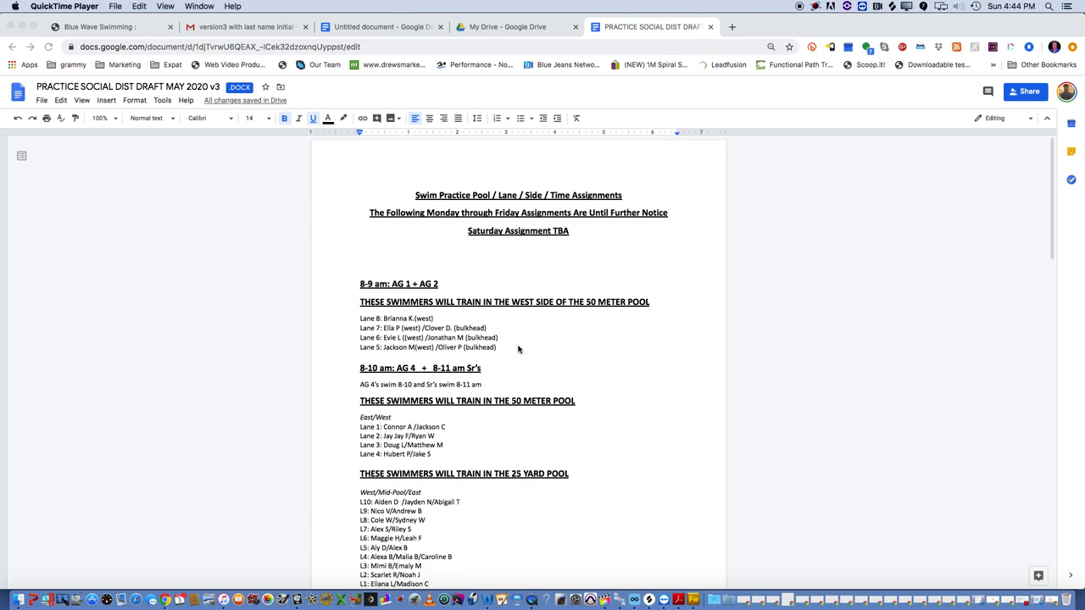
scroll("down", 3)
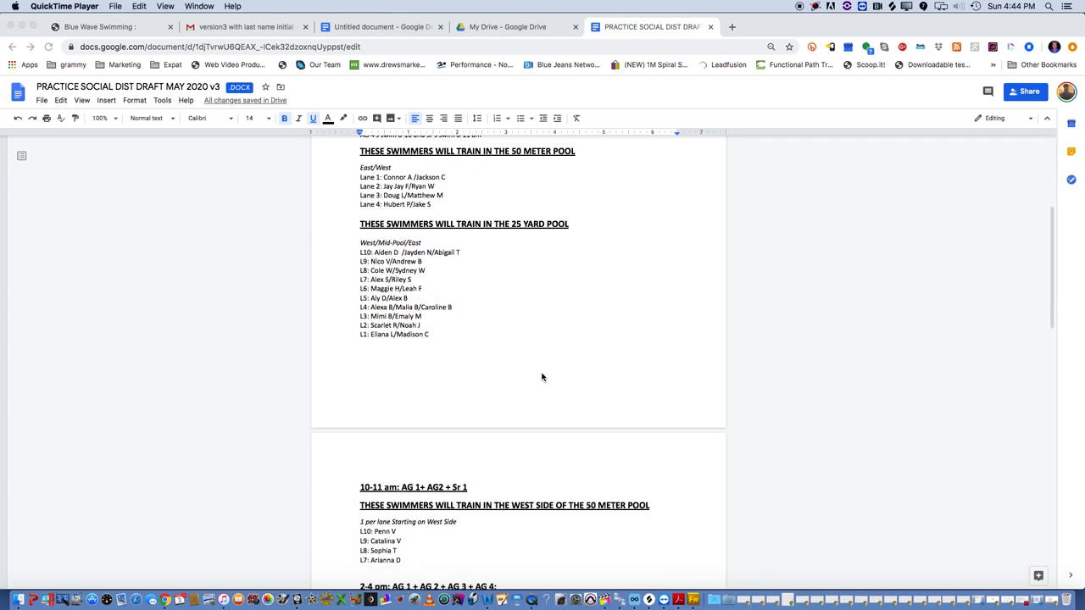
scroll("down", 3)
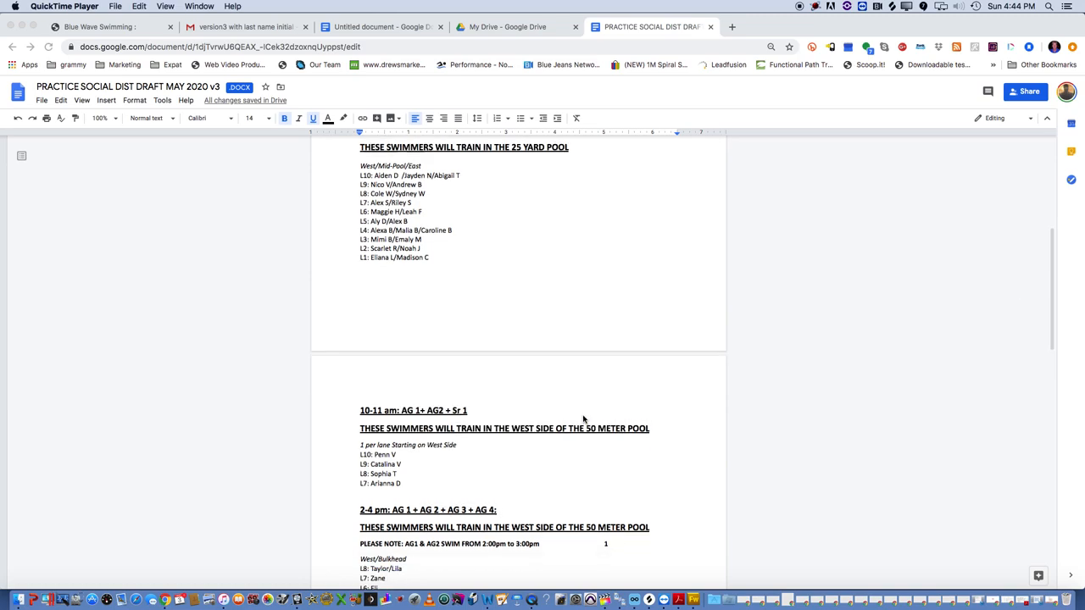
scroll("up", 3)
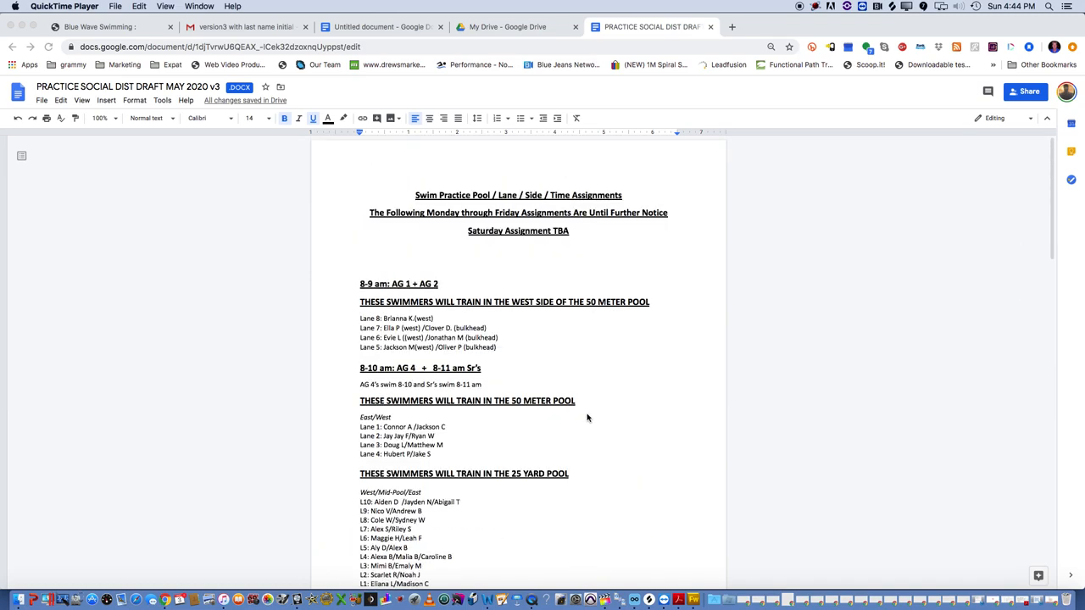
mouse_move(644, 403)
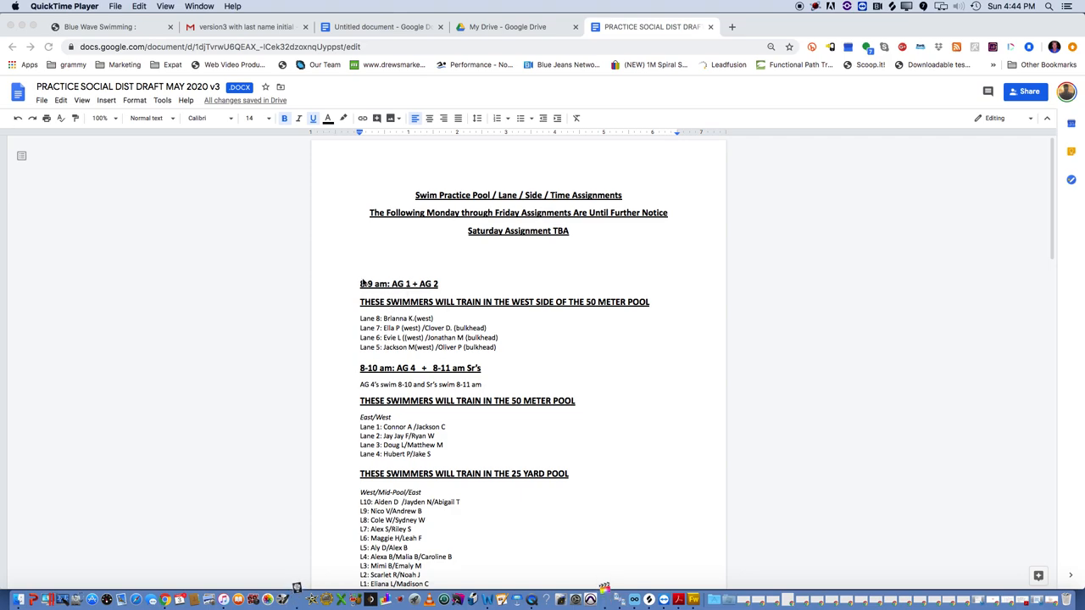
mouse_move(522, 241)
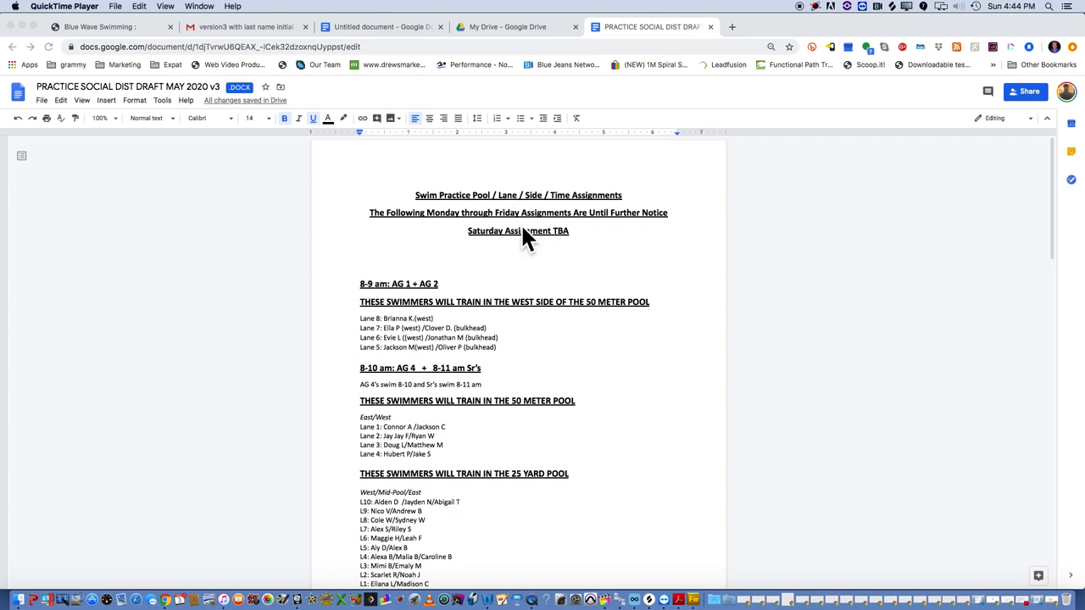
mouse_move(712, 274)
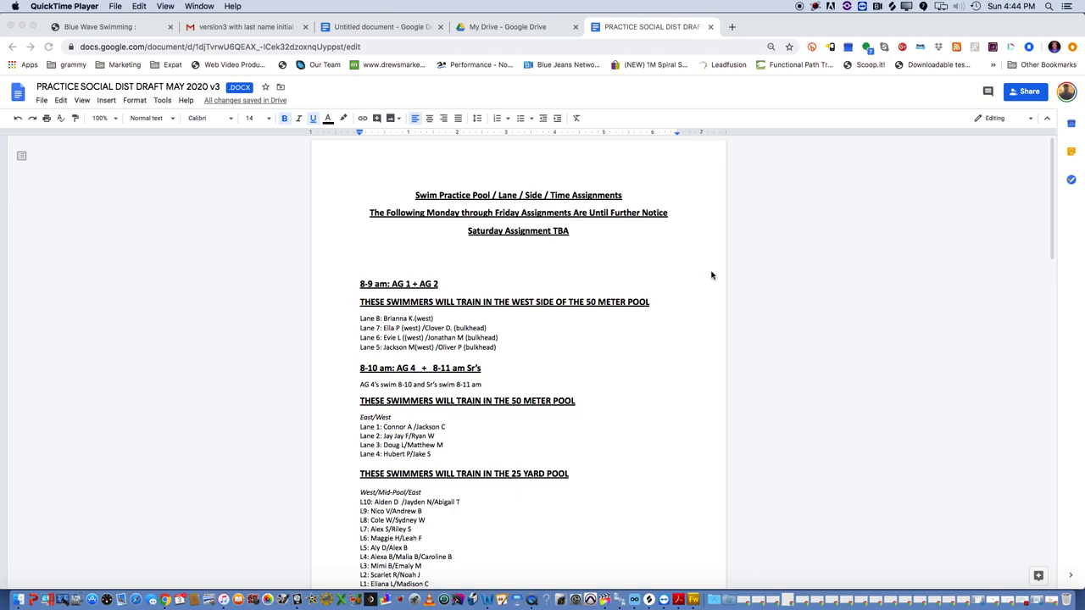
mouse_move(393, 290)
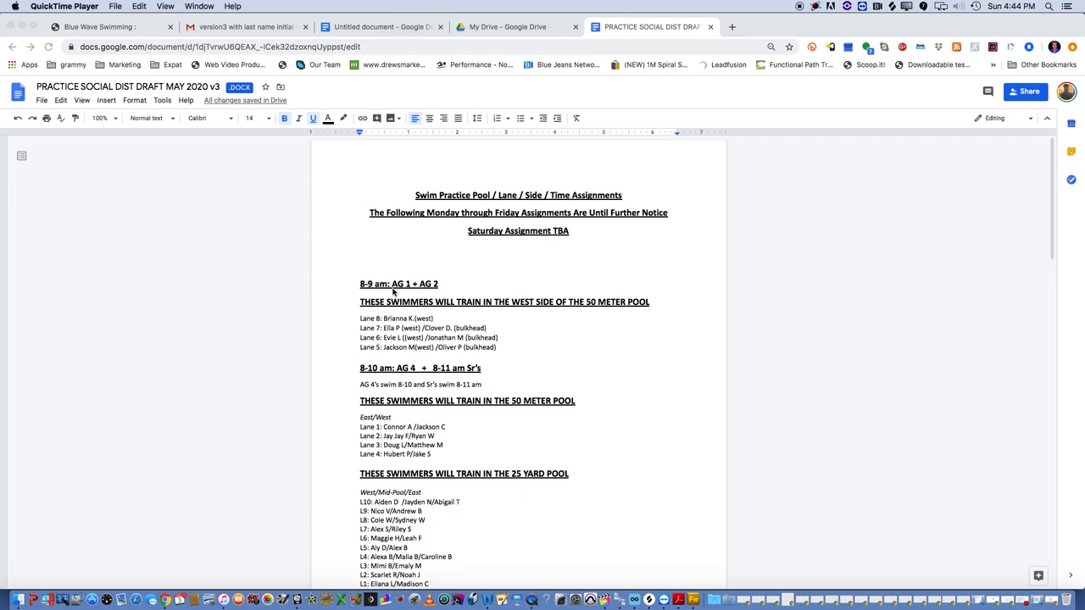
mouse_move(642, 319)
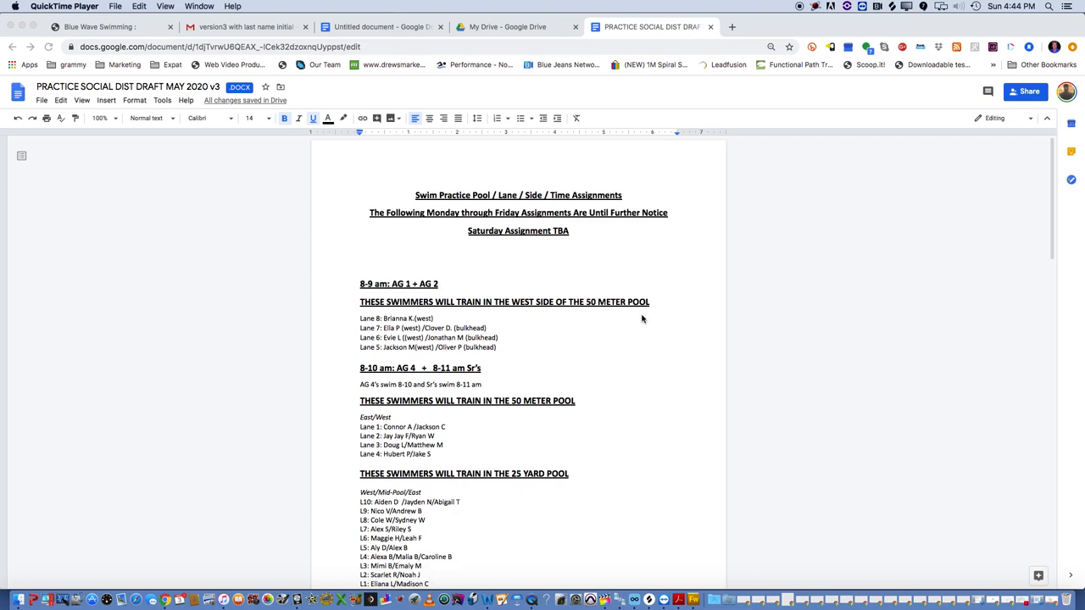
mouse_move(641, 321)
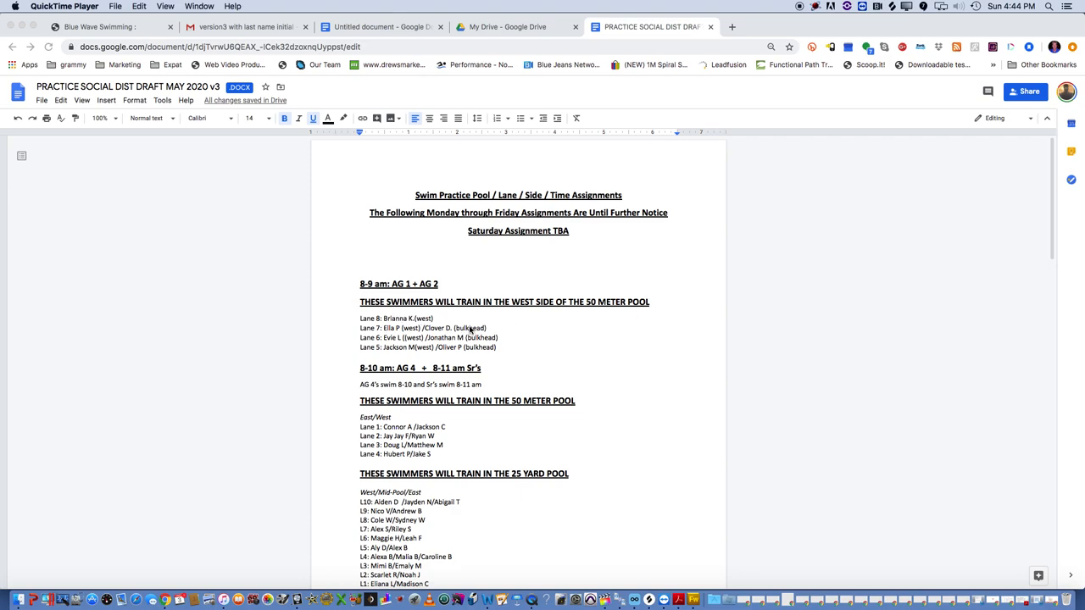
mouse_move(532, 356)
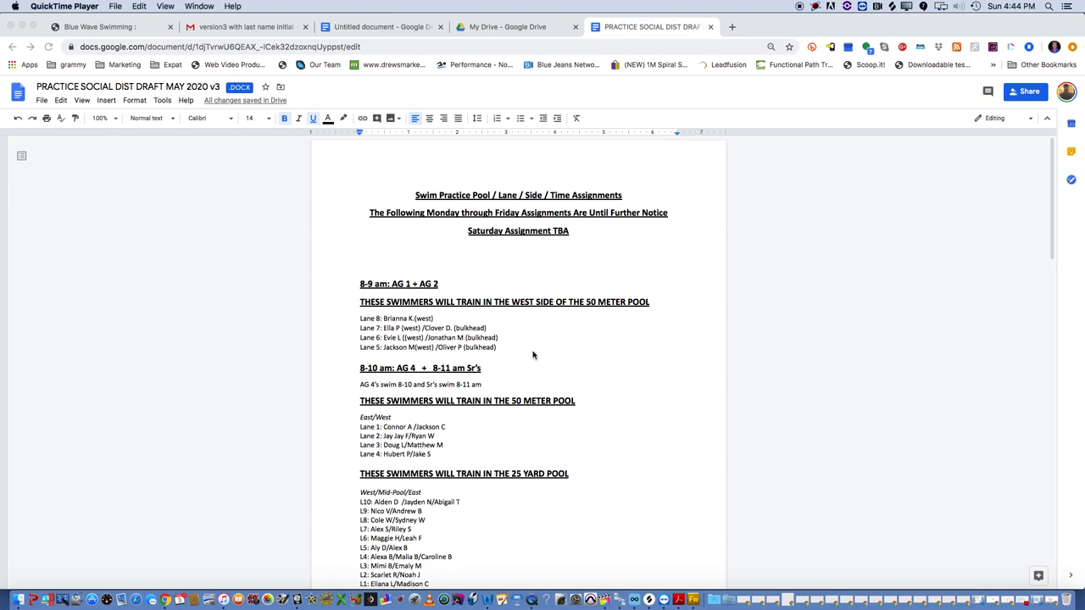
mouse_move(543, 366)
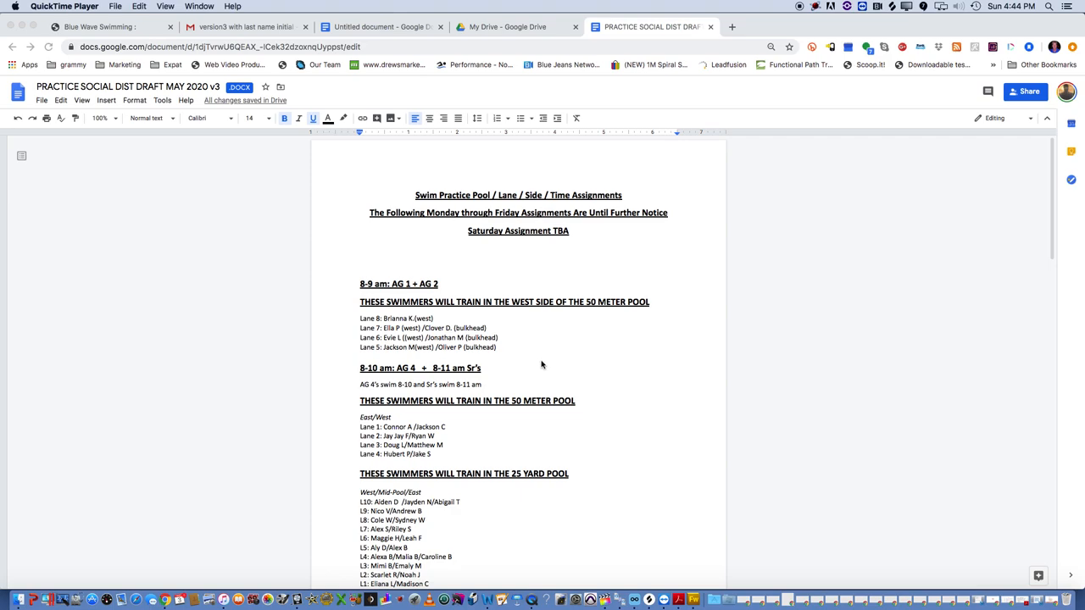
mouse_move(507, 370)
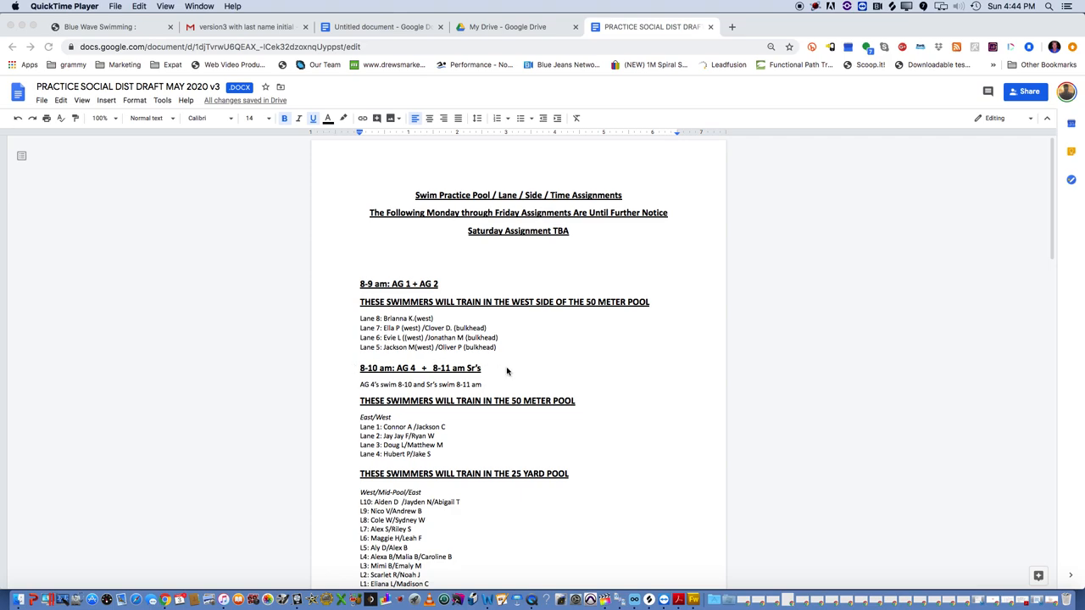
scroll("down", 3)
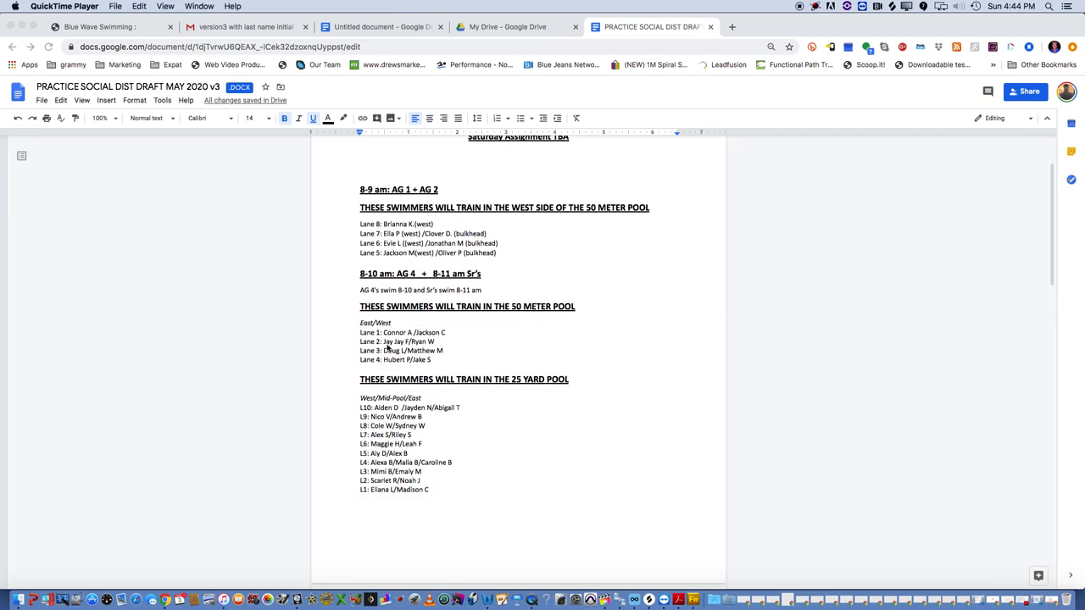
mouse_move(536, 330)
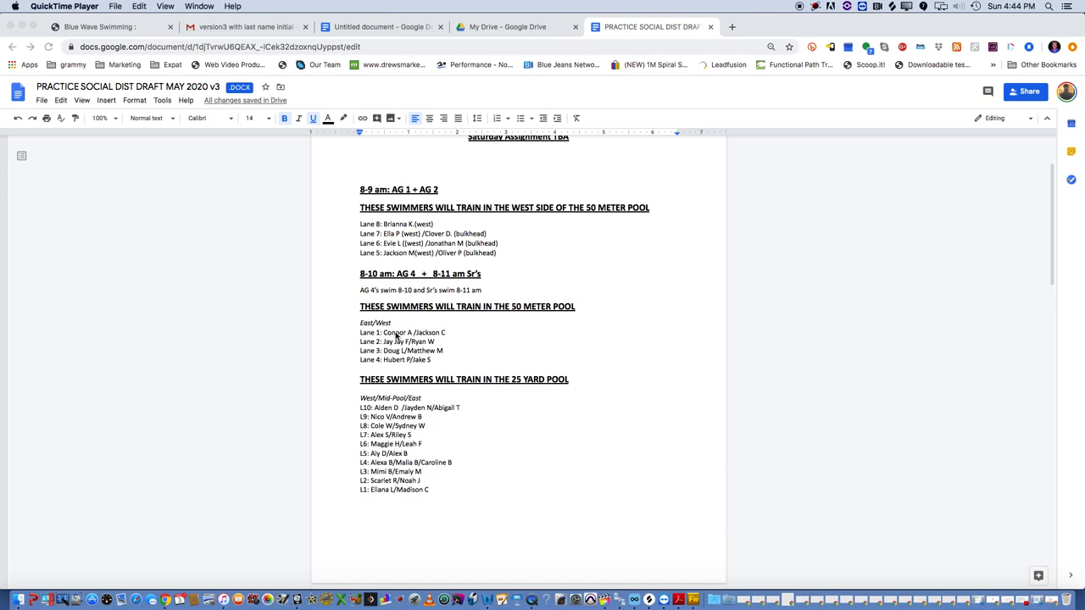
mouse_move(427, 332)
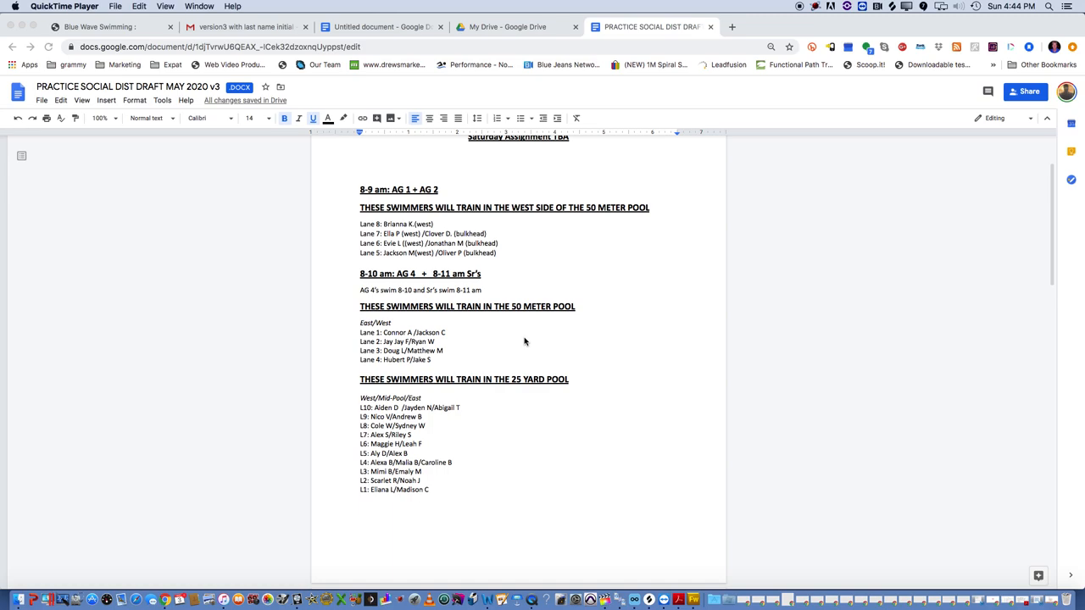
mouse_move(523, 336)
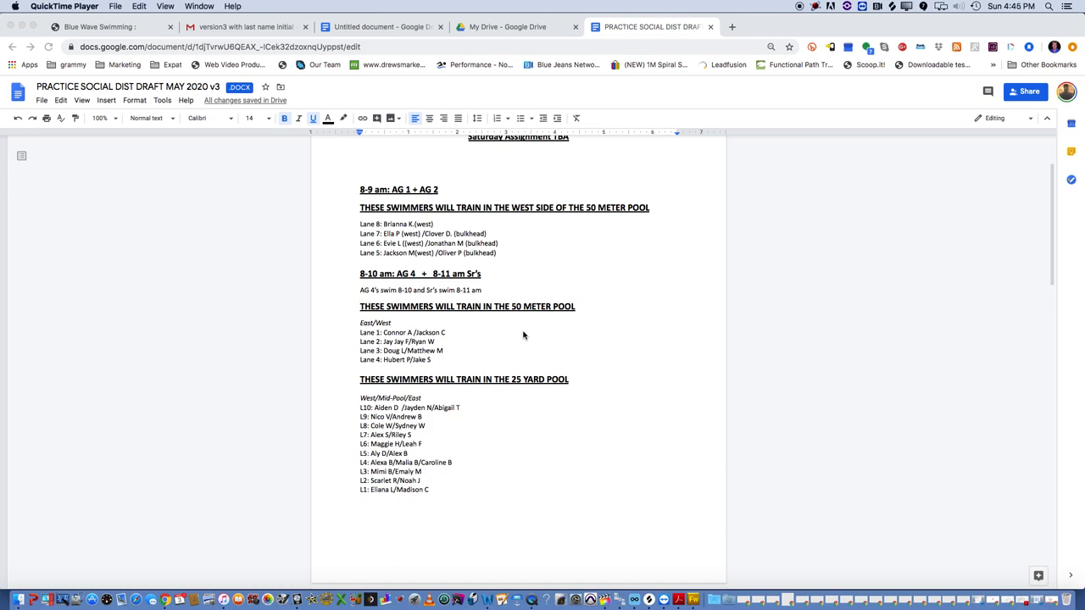
mouse_move(527, 348)
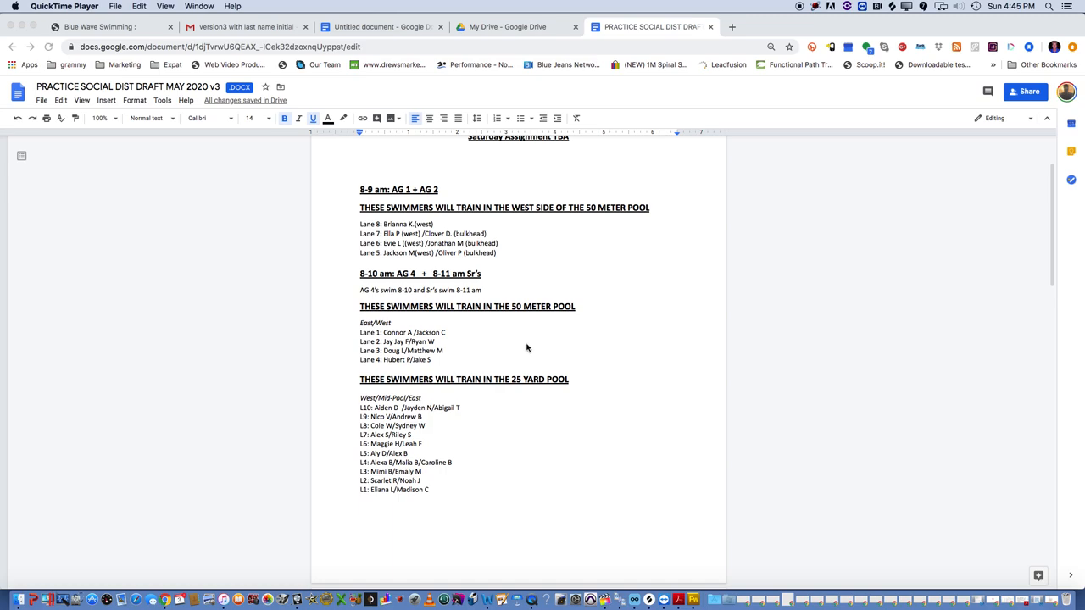
scroll("down", 3)
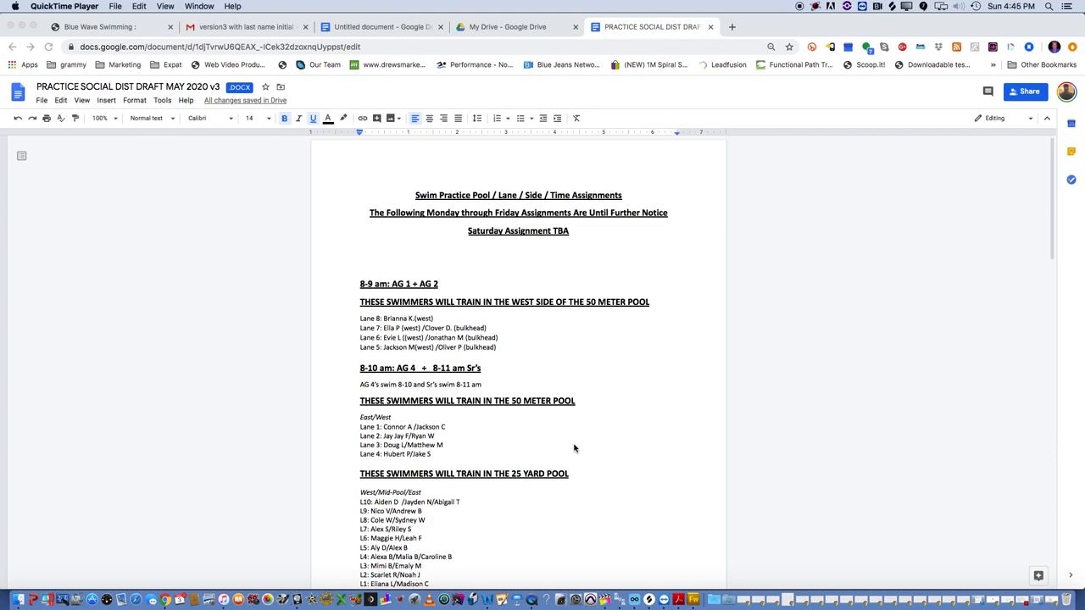
scroll("down", 3)
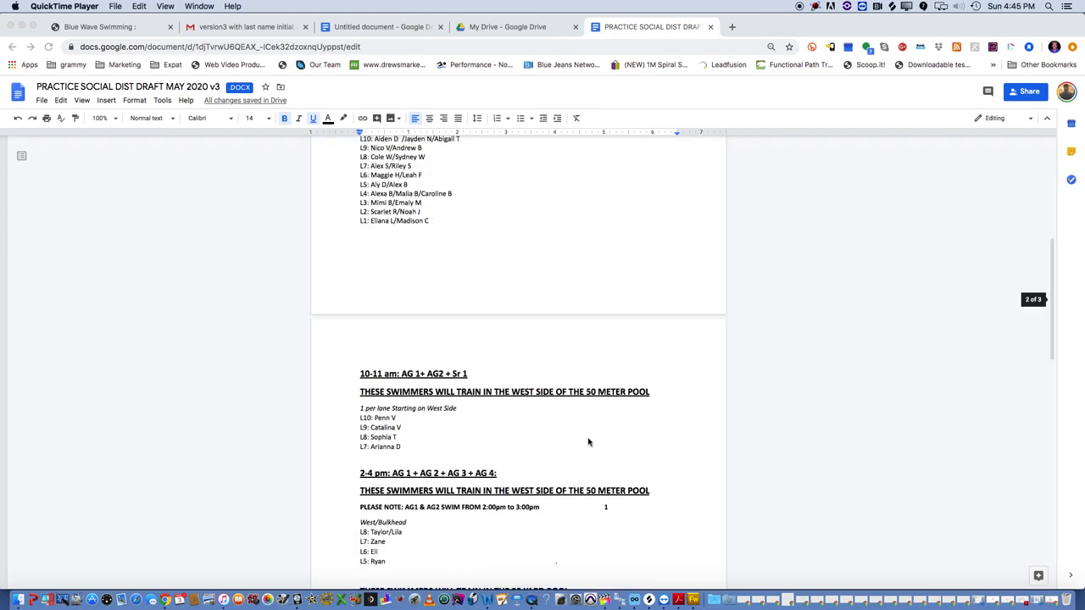
scroll("down", 3)
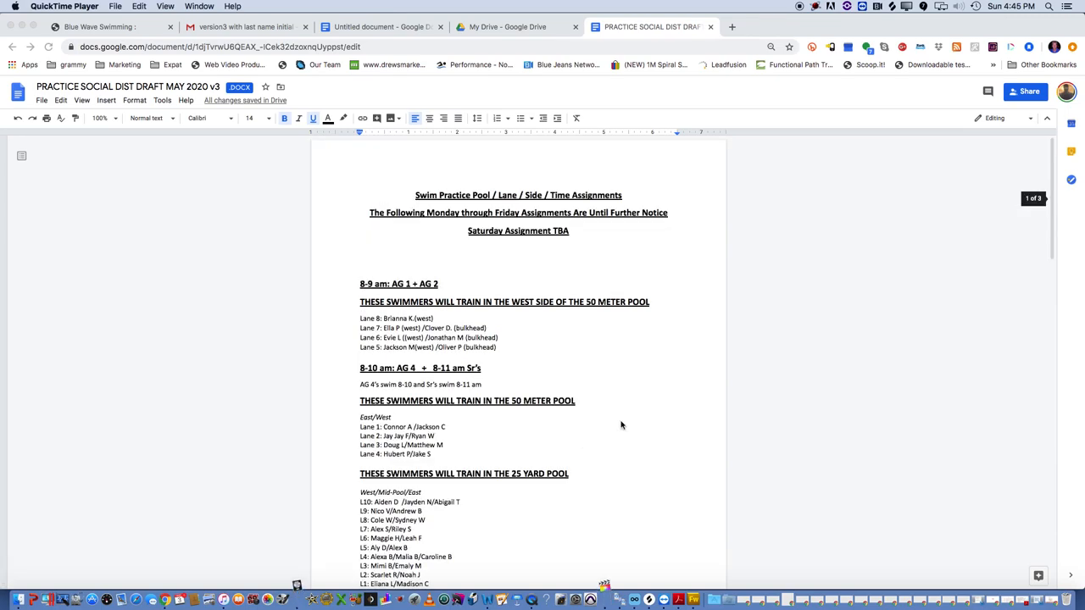
mouse_move(619, 422)
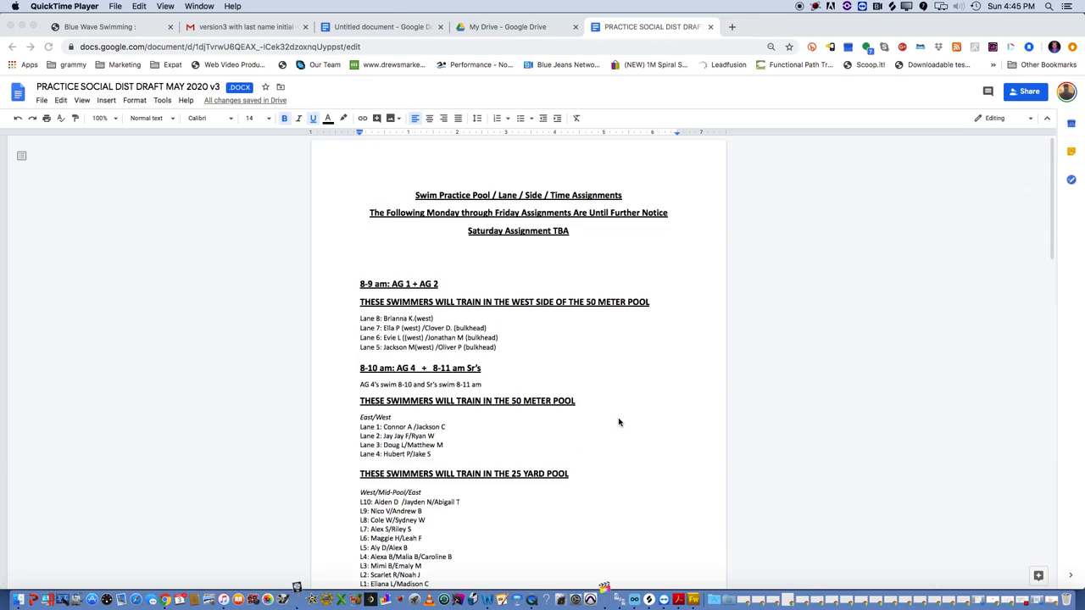